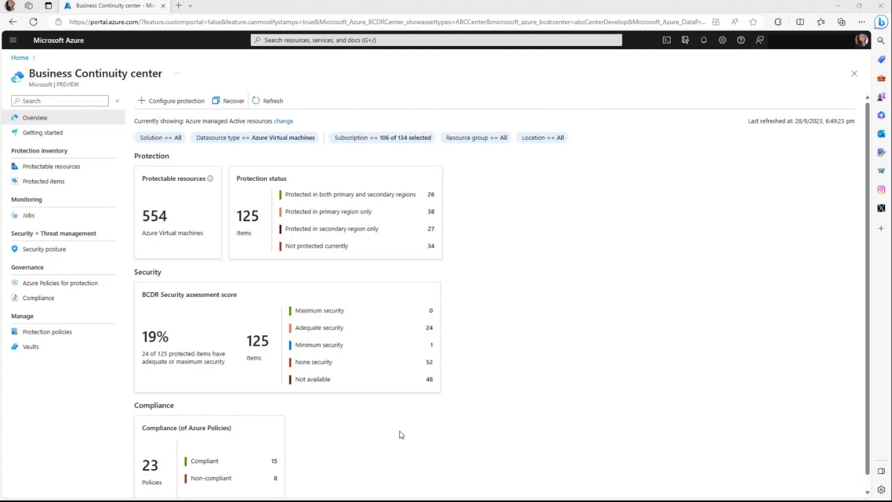
mouse_move(486, 417)
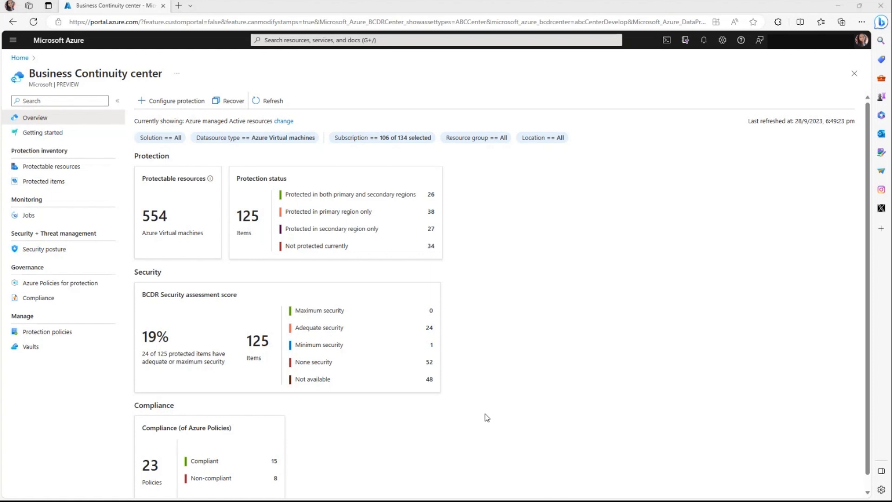
mouse_move(490, 417)
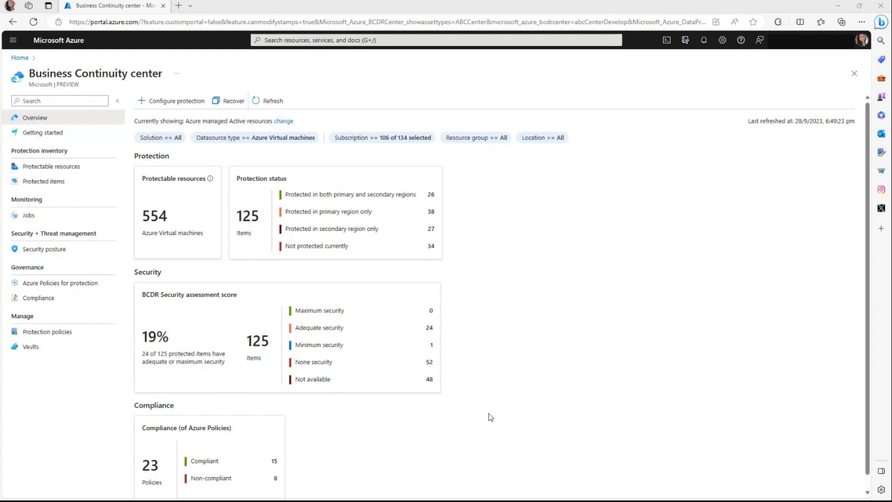
mouse_move(159, 186)
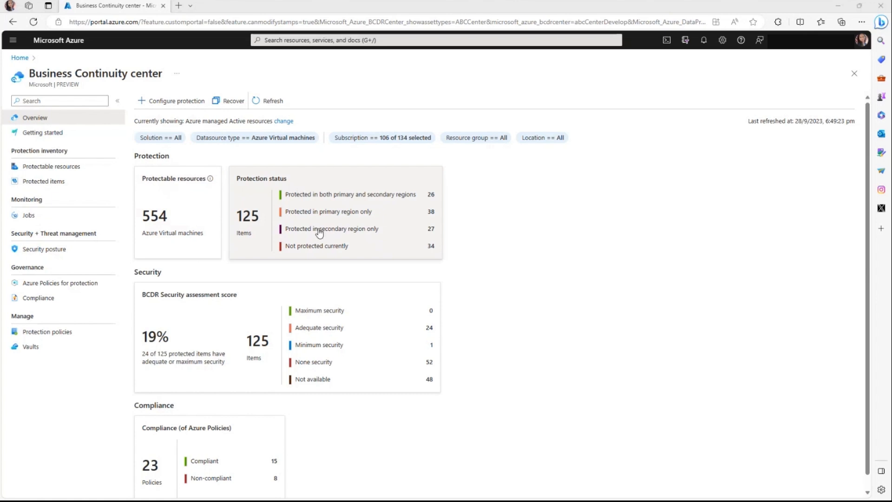
mouse_move(365, 246)
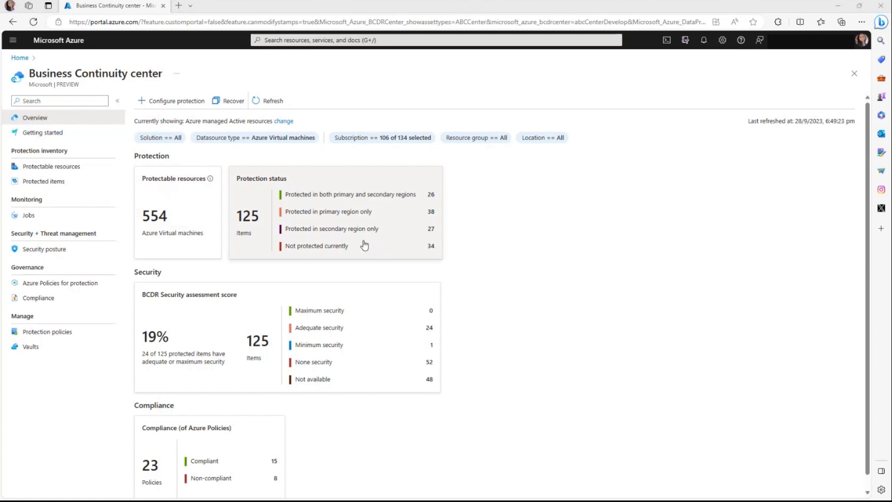
mouse_move(395, 342)
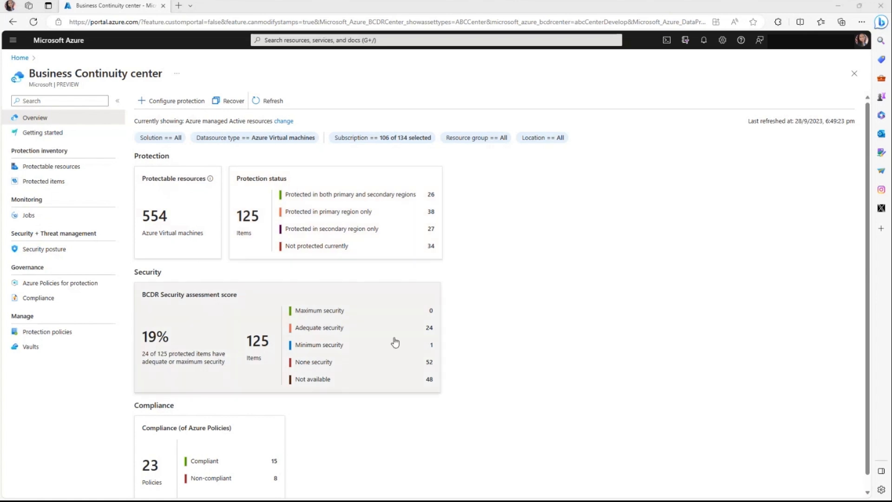
mouse_move(242, 337)
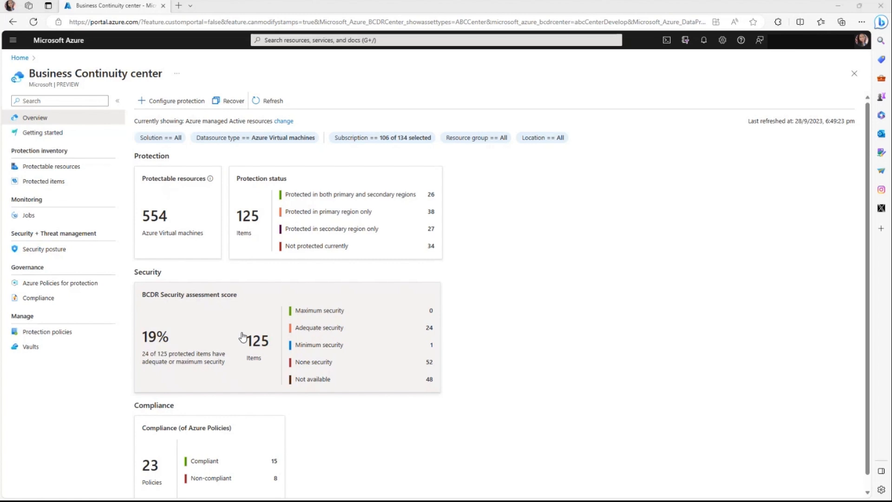
mouse_move(598, 343)
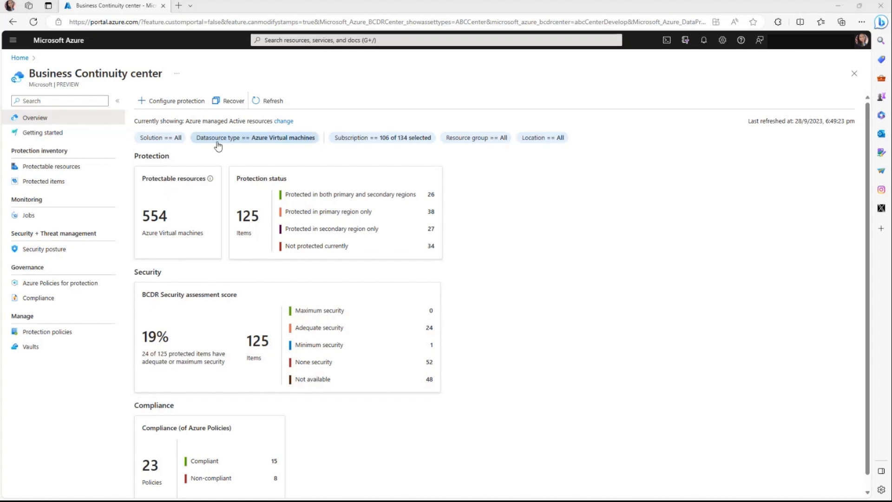
mouse_move(258, 141)
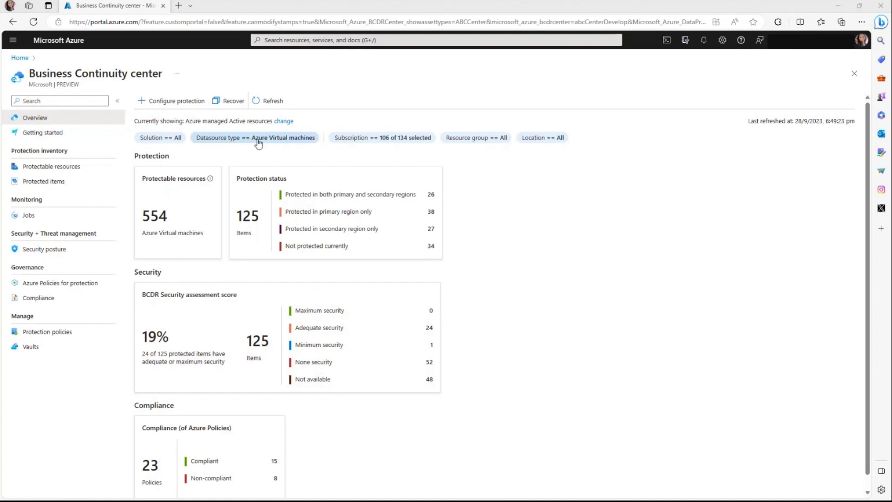
mouse_move(262, 132)
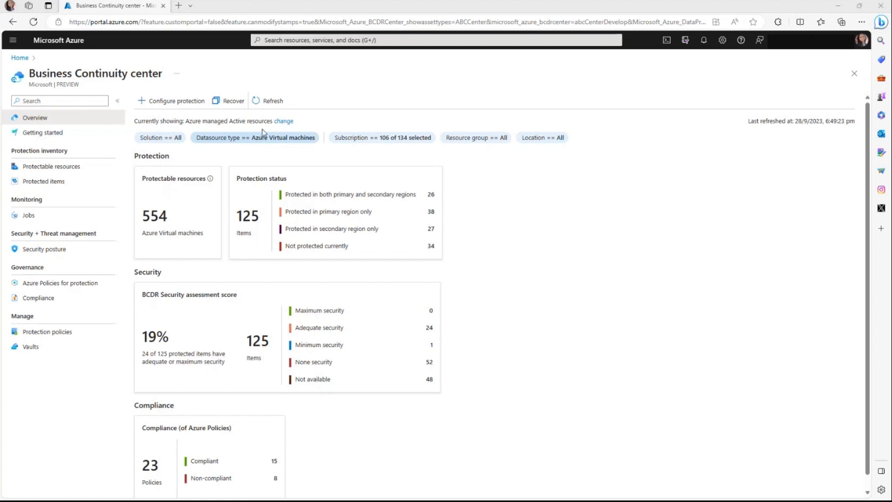
mouse_move(303, 127)
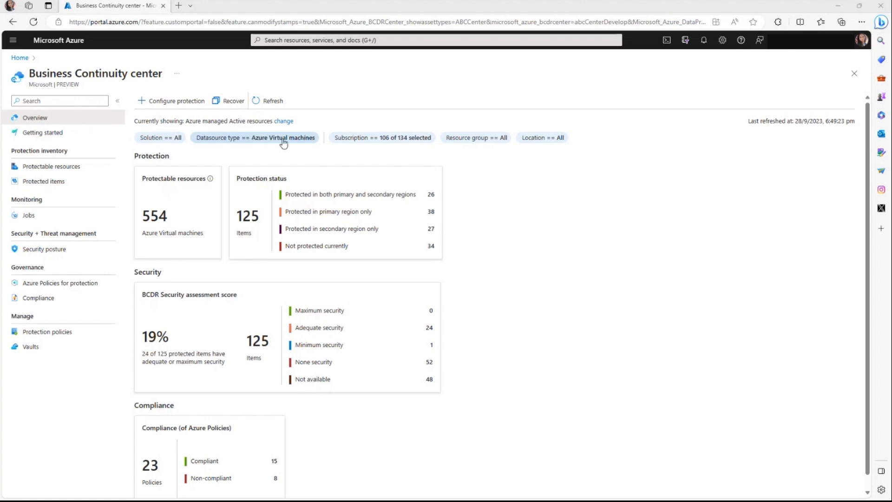
Show the Protectable resources inventory, listing 554 Azure virtual machines across subscriptions
click(254, 137)
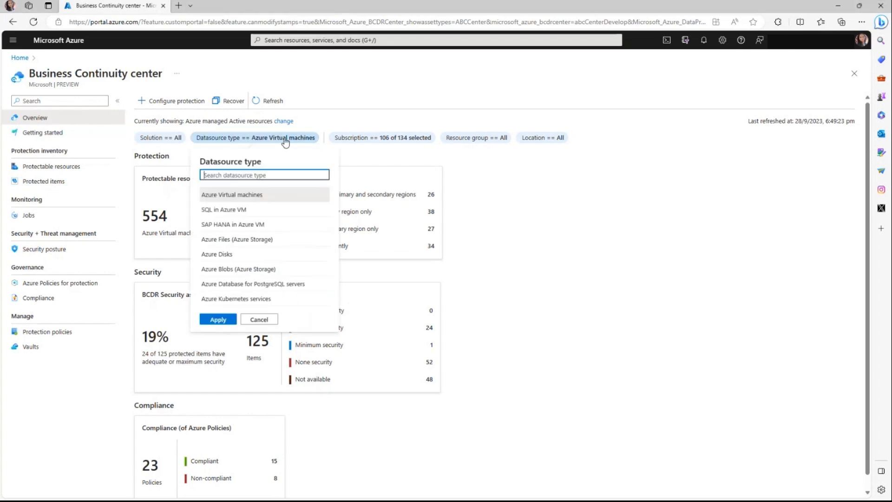
mouse_move(236, 211)
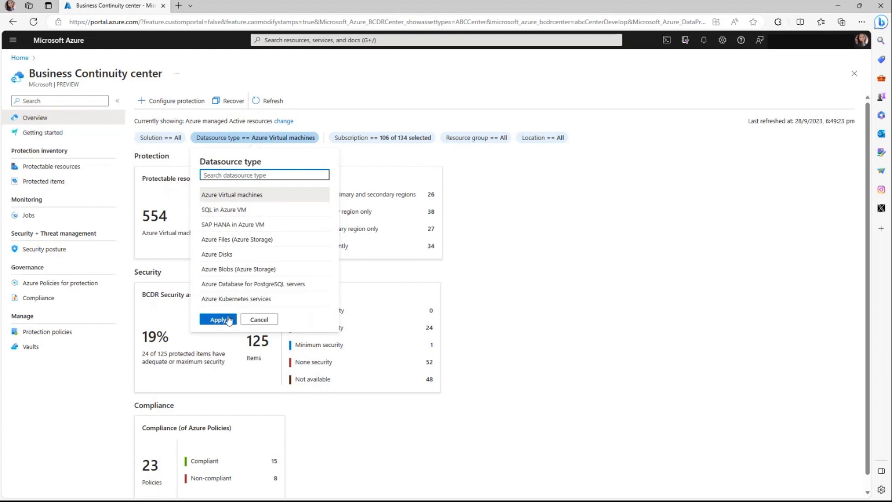
mouse_move(531, 360)
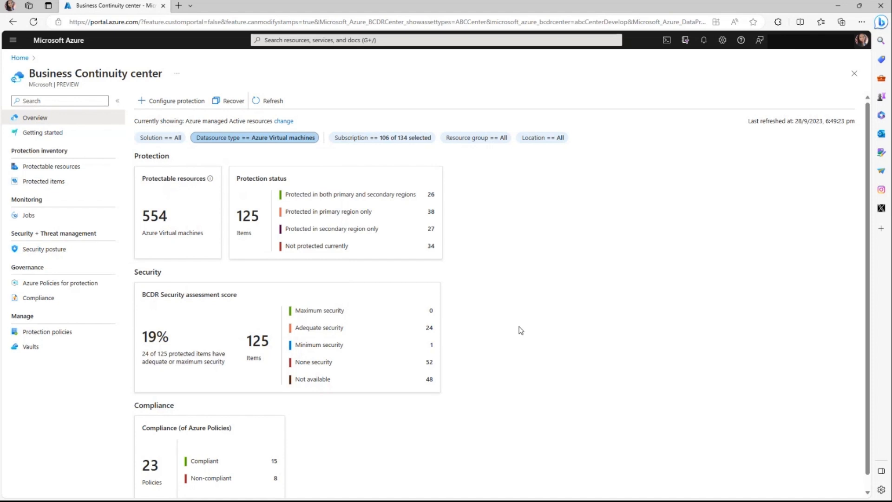
mouse_move(228, 101)
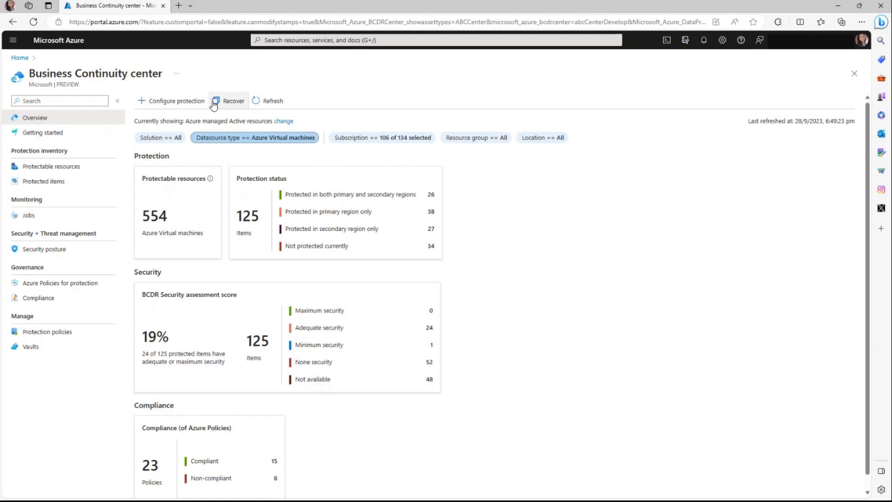
mouse_move(161, 105)
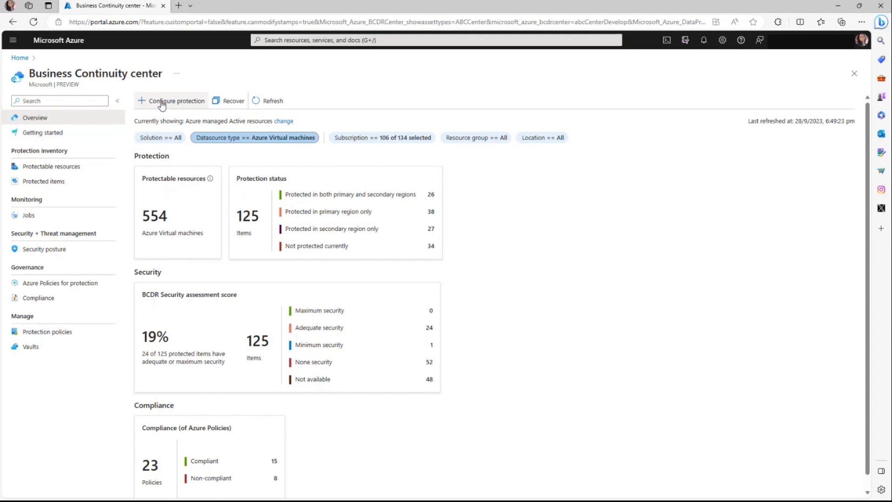
mouse_move(402, 356)
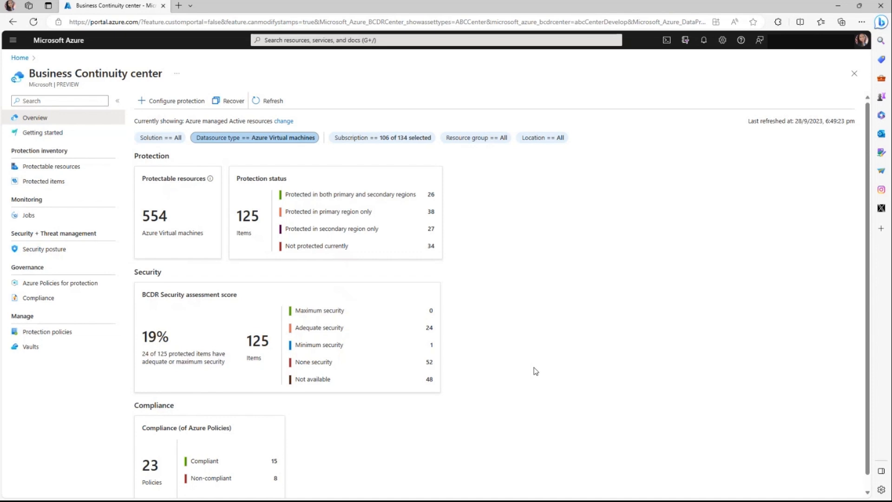
click(51, 166)
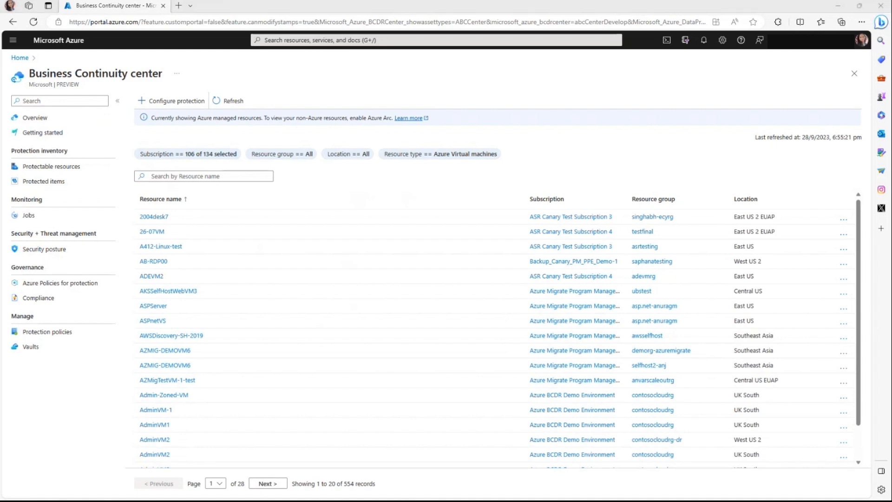
mouse_move(312, 294)
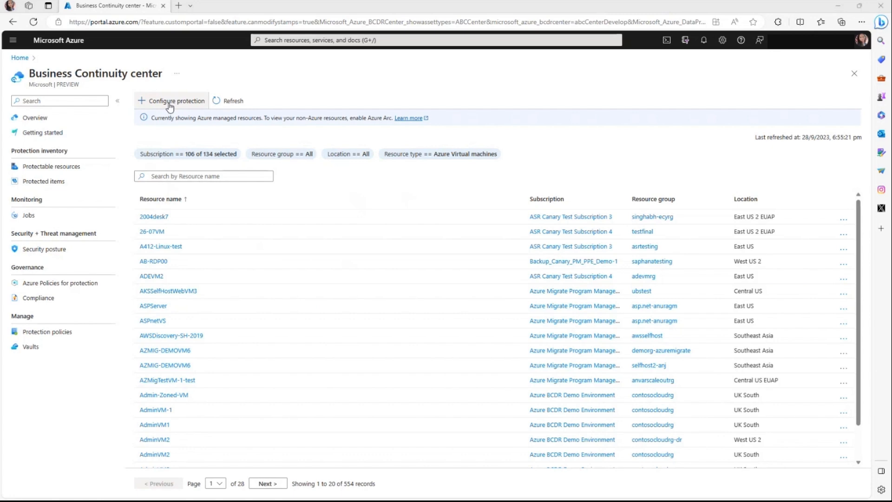
click(171, 101)
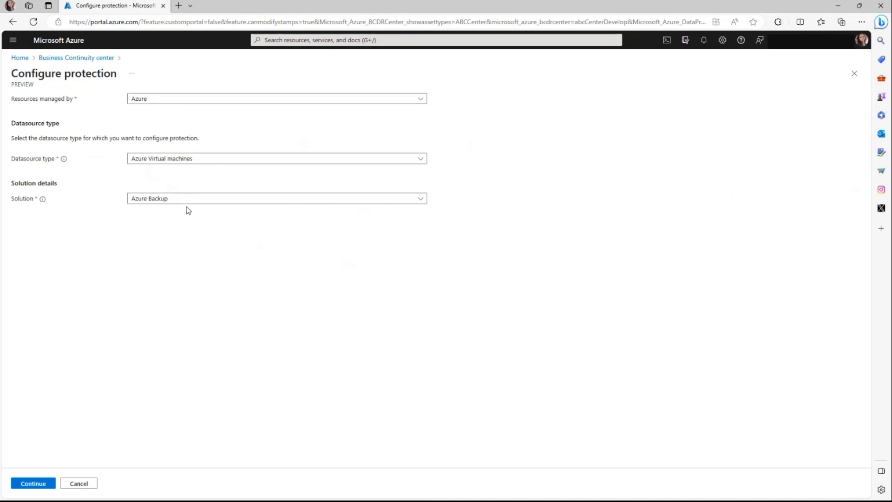
click(277, 198)
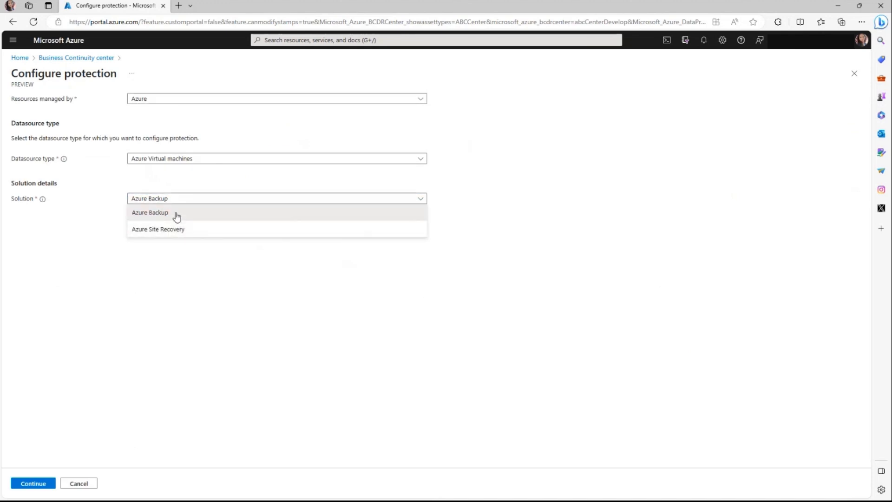
click(149, 212)
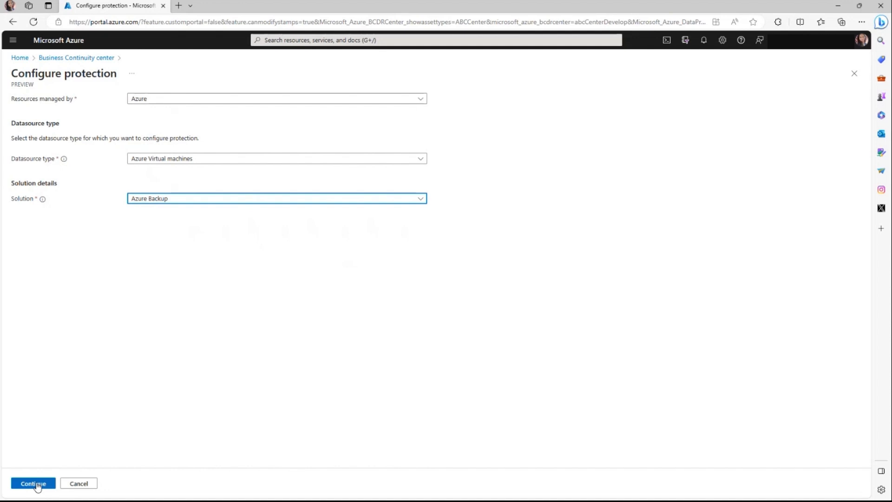
mouse_move(76, 57)
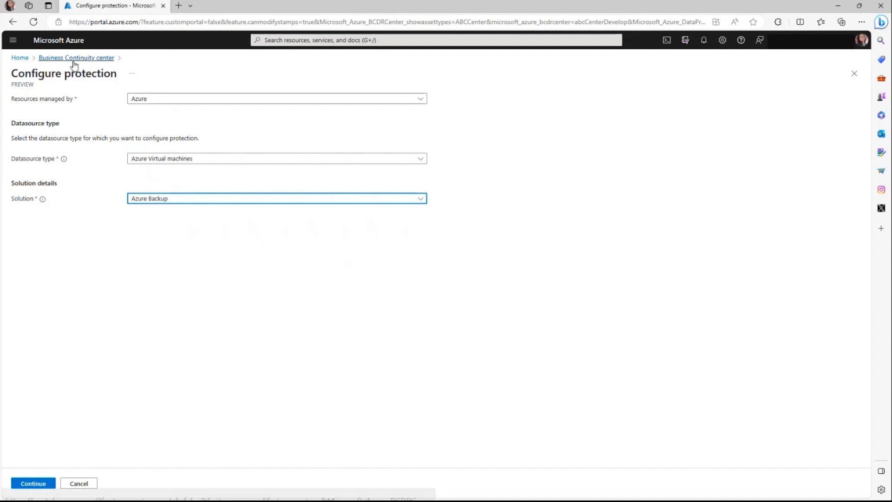
click(76, 58)
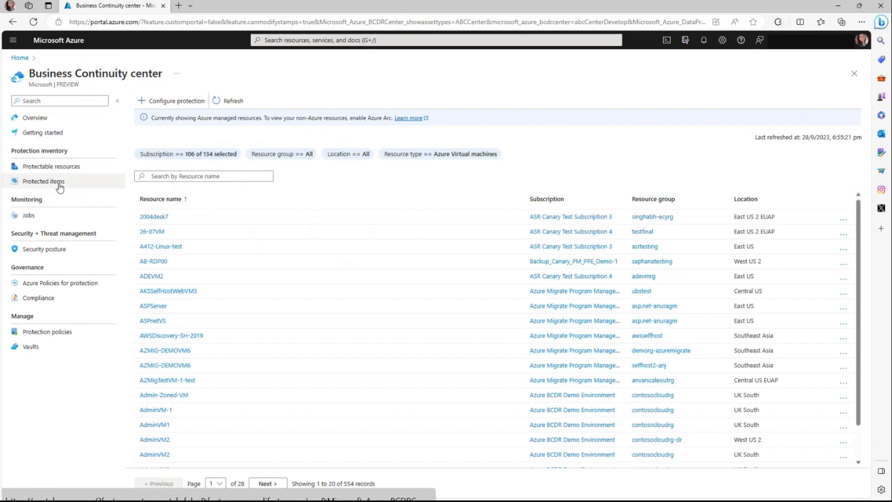
click(43, 181)
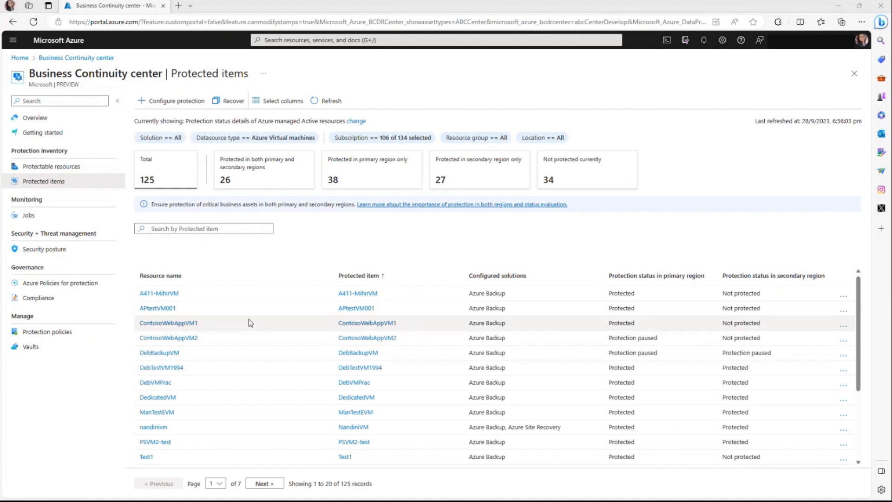
mouse_move(210, 329)
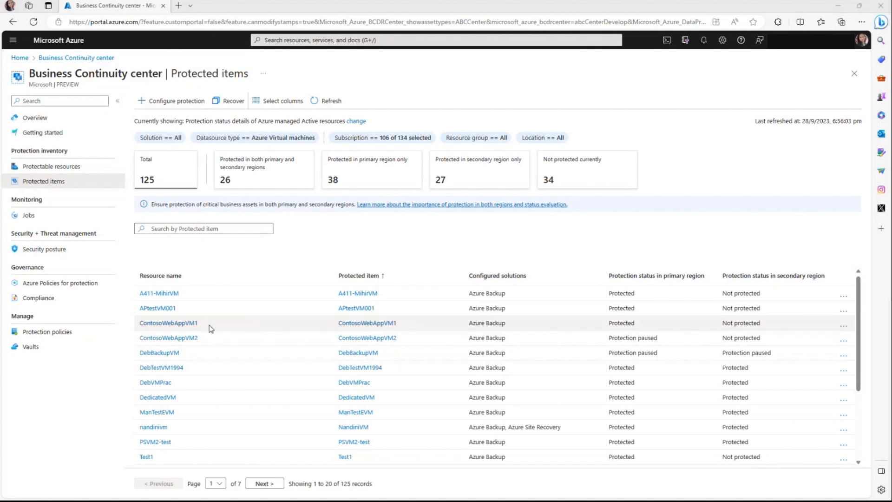
mouse_move(318, 307)
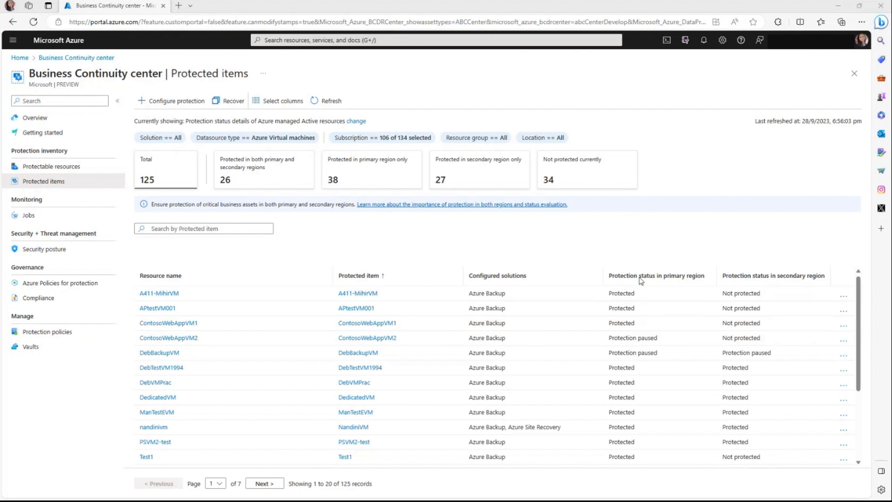
mouse_move(745, 280)
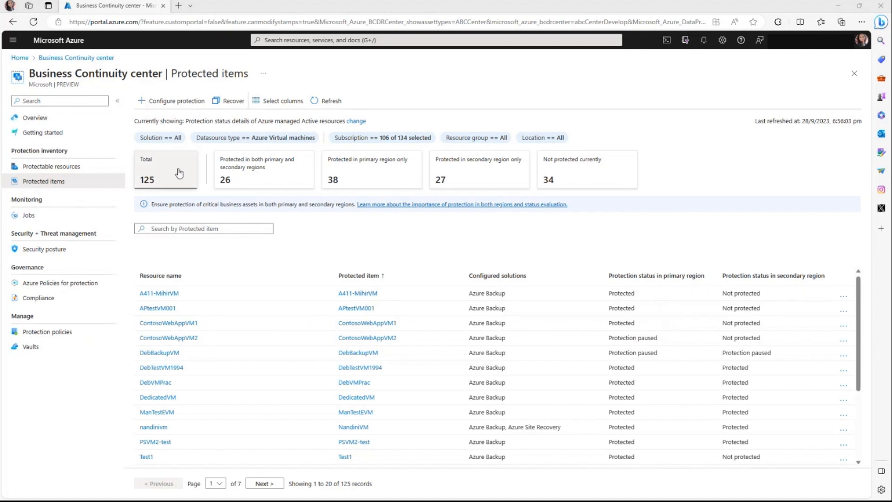
mouse_move(398, 153)
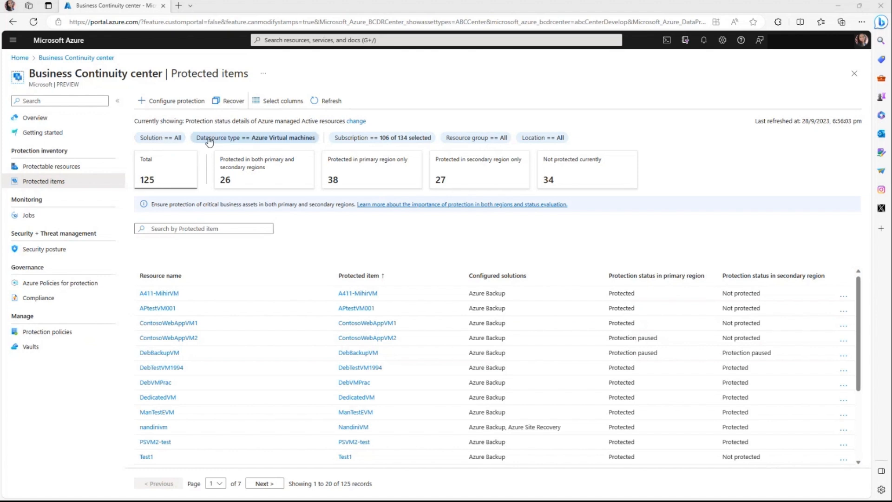
mouse_move(243, 142)
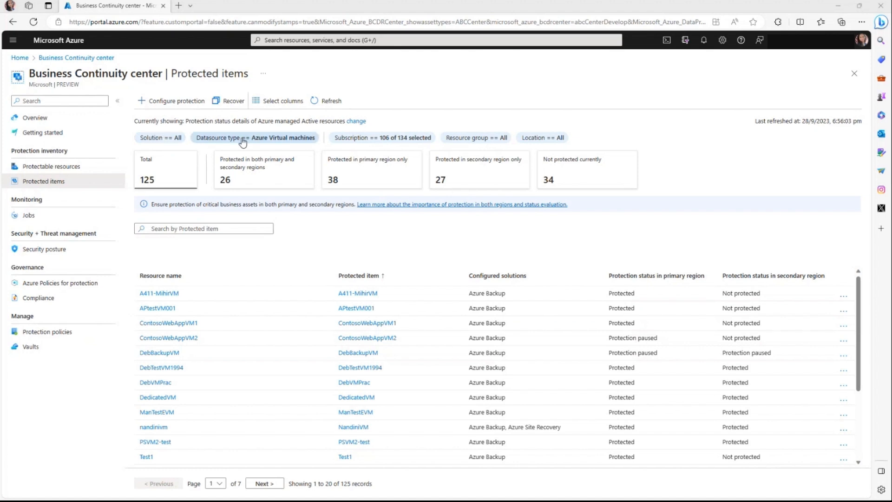
mouse_move(317, 118)
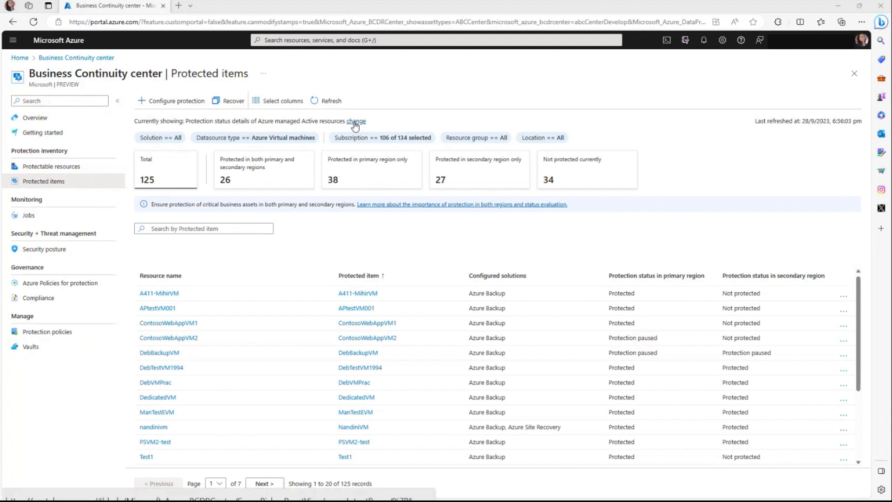
click(355, 121)
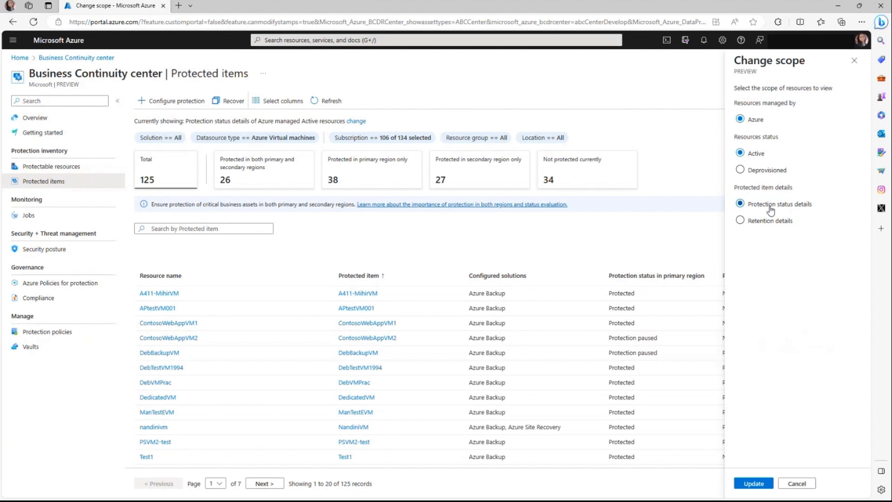
click(739, 220)
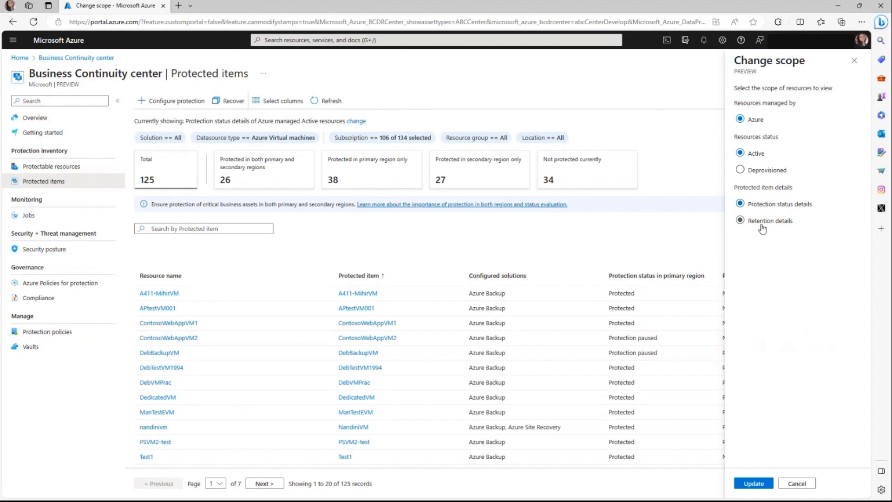
click(739, 203)
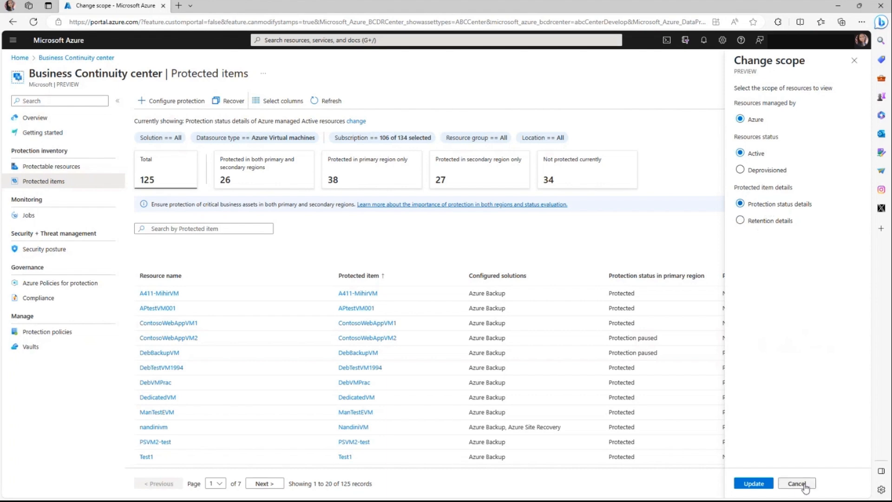
click(796, 483)
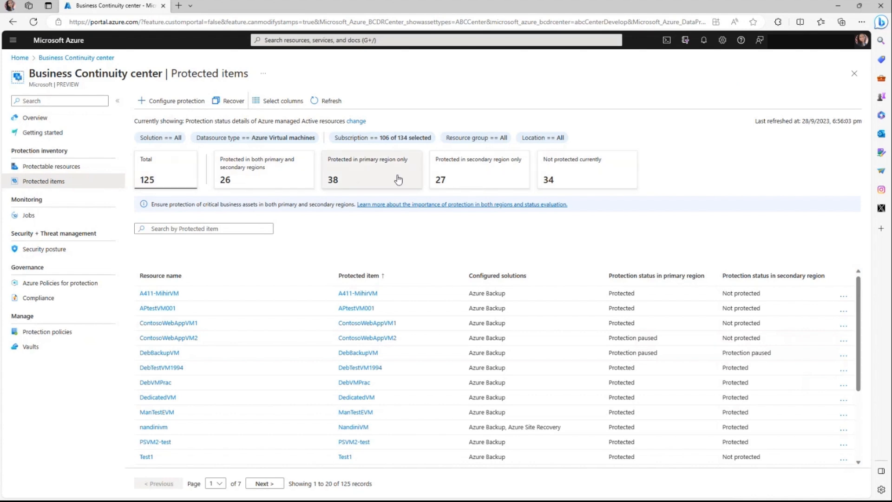
mouse_move(438, 181)
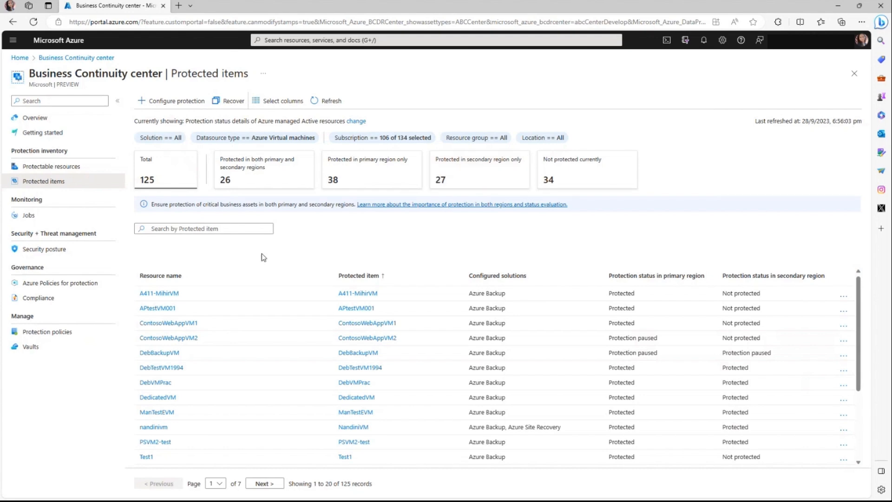
mouse_move(248, 420)
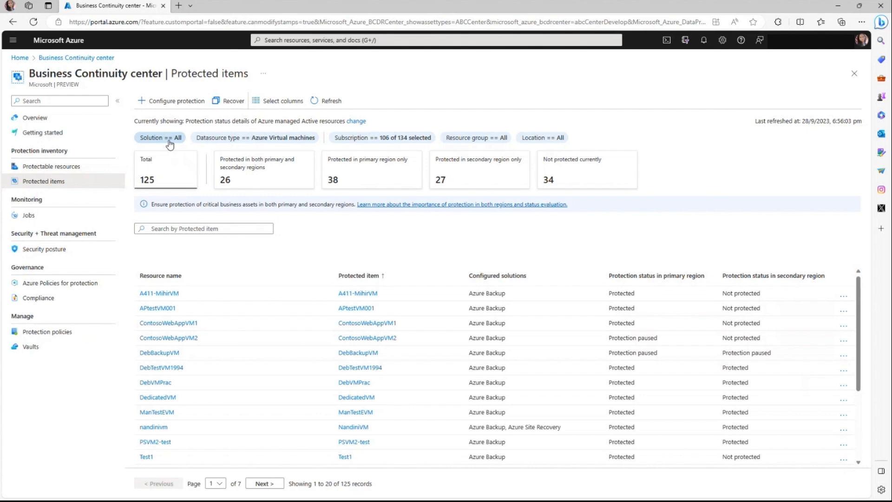
Filter protected items to Solution == Azure Backup (77 items) and view A411-MihirVM's details
click(159, 137)
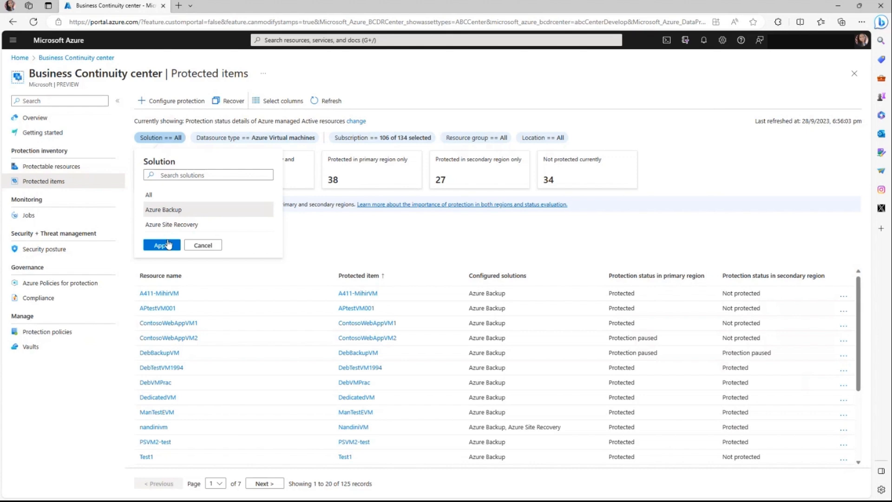
click(162, 245)
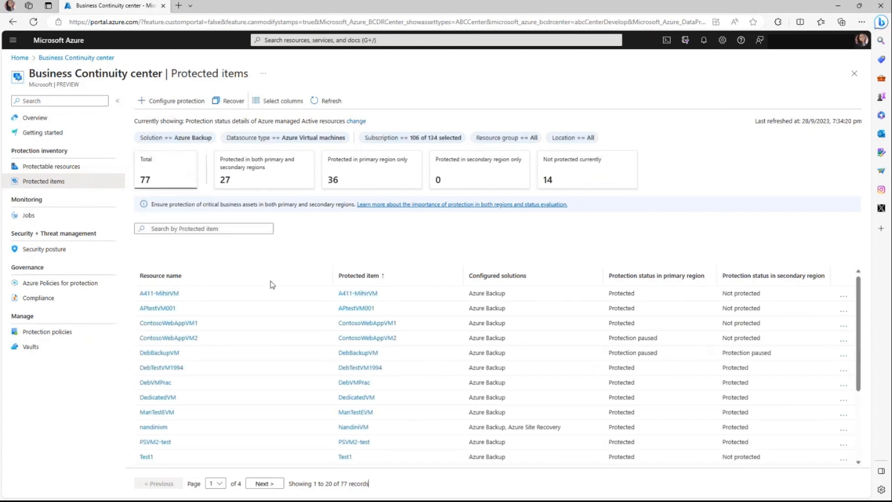
click(159, 293)
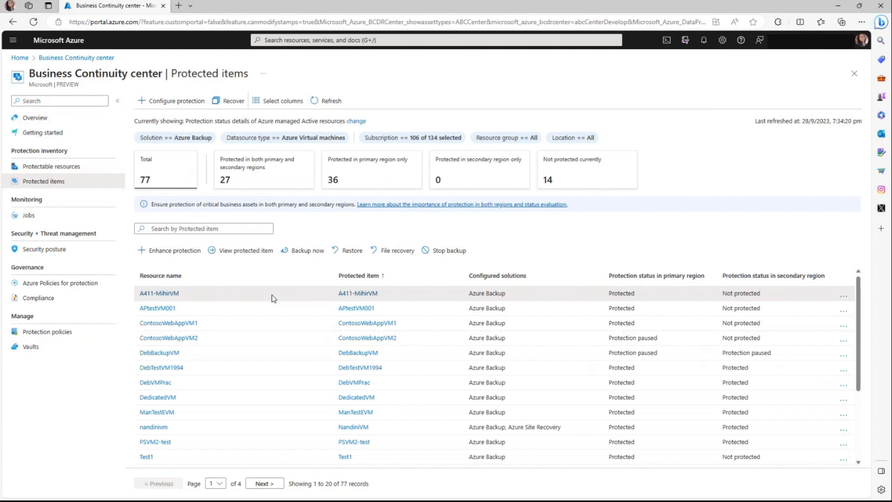
mouse_move(326, 367)
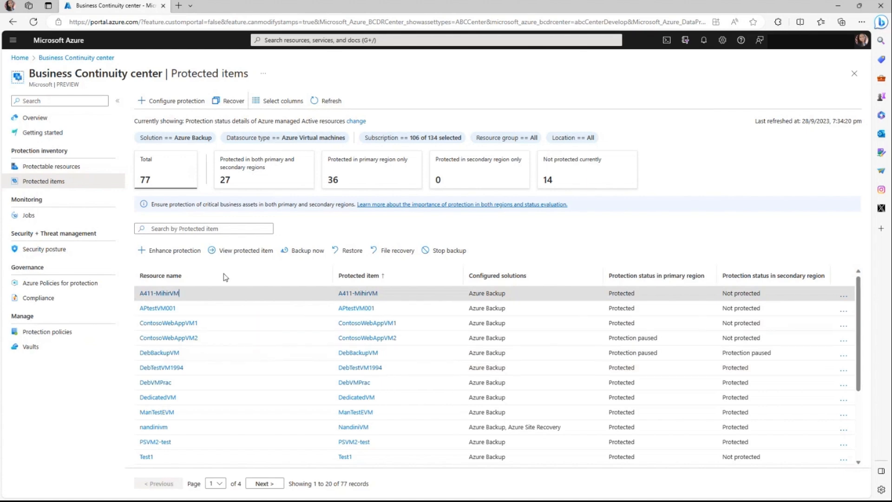
mouse_move(174, 250)
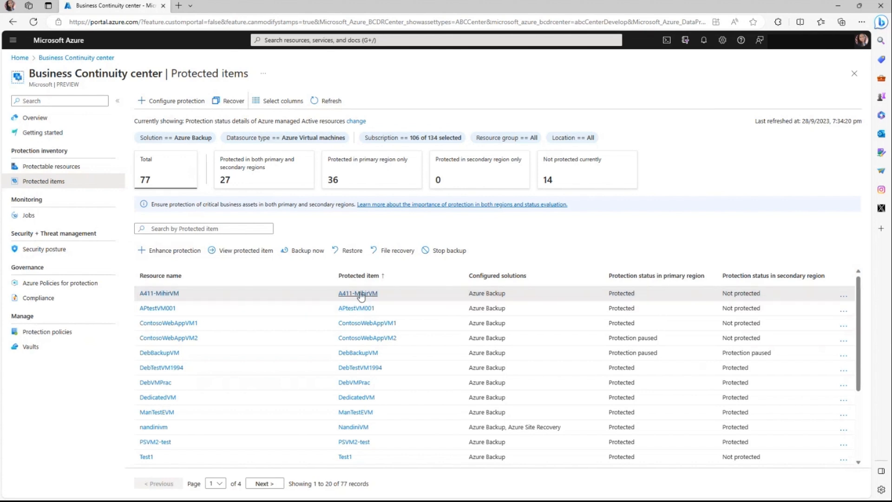
click(357, 293)
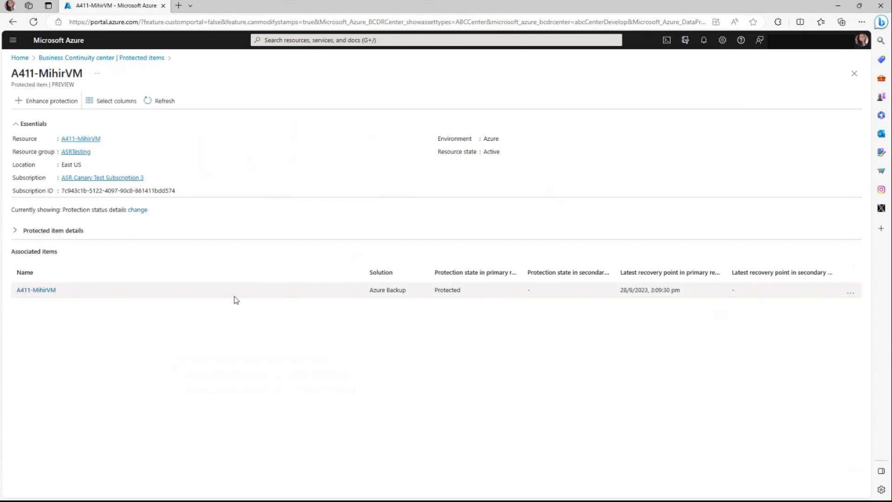
mouse_move(129, 268)
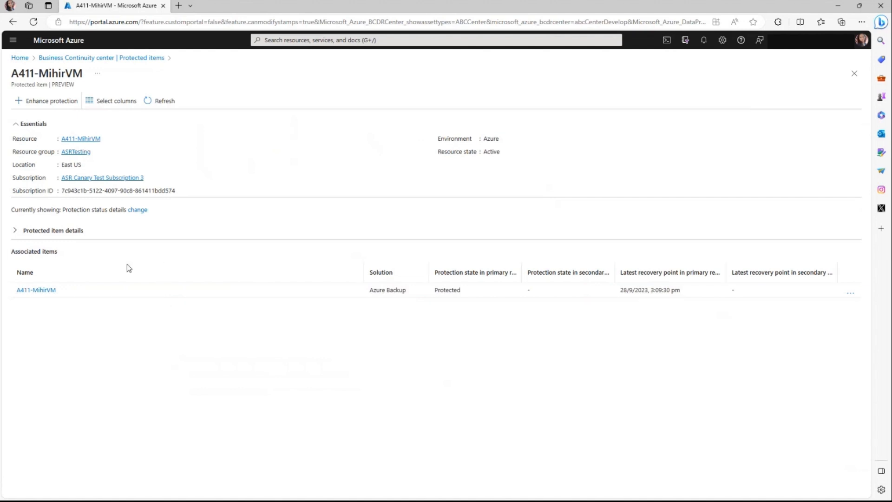
click(137, 209)
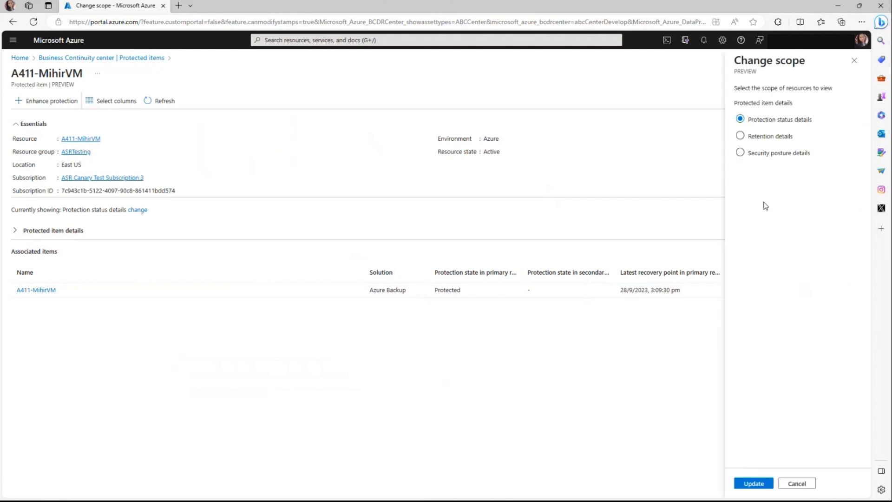
mouse_move(776, 170)
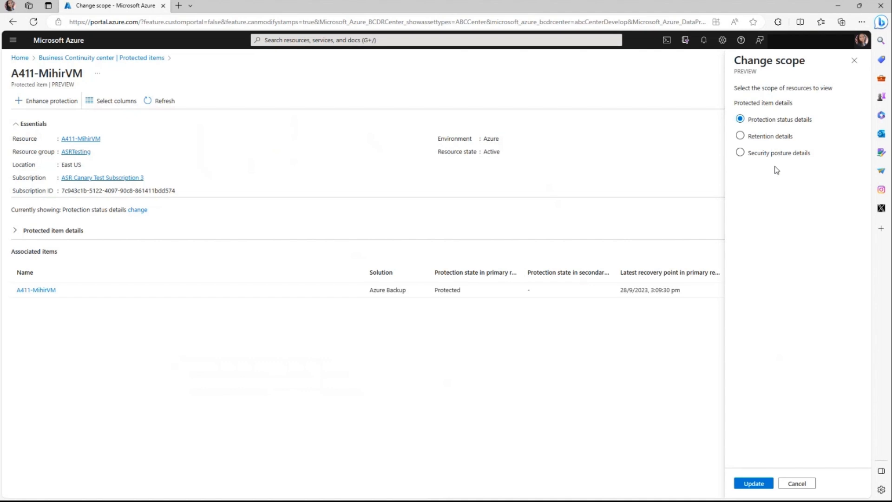
mouse_move(795, 483)
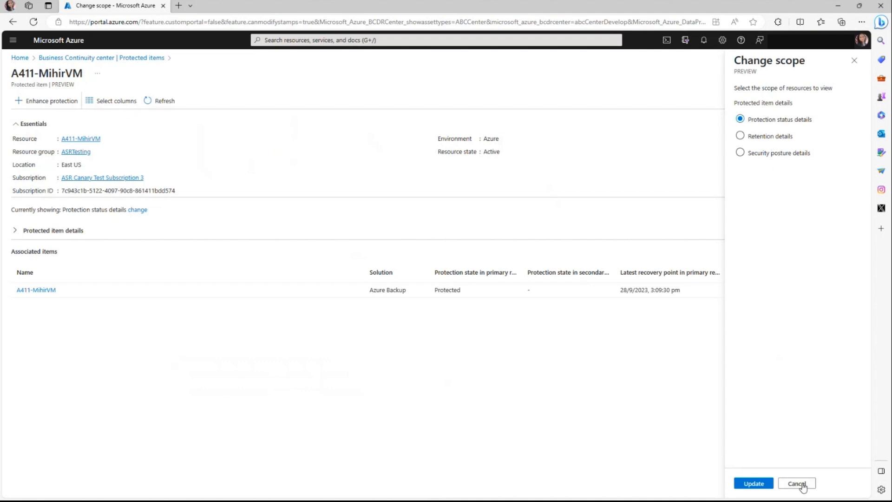
click(796, 483)
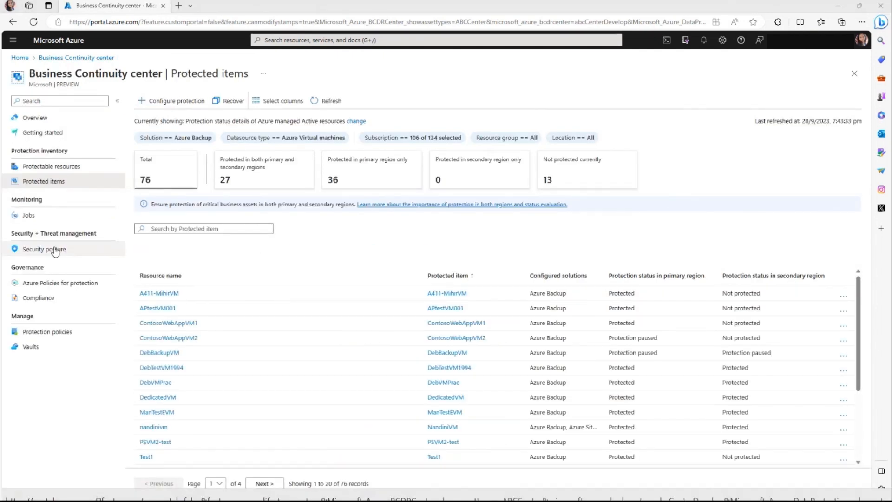
click(44, 248)
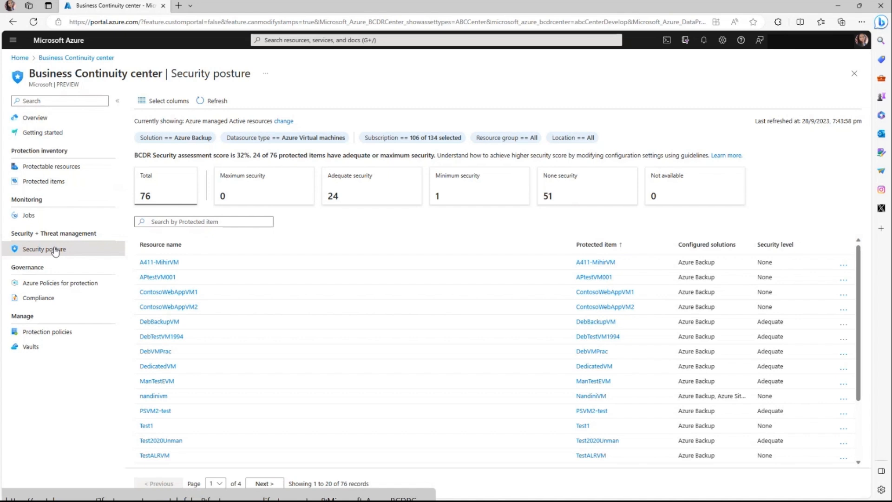
mouse_move(726, 155)
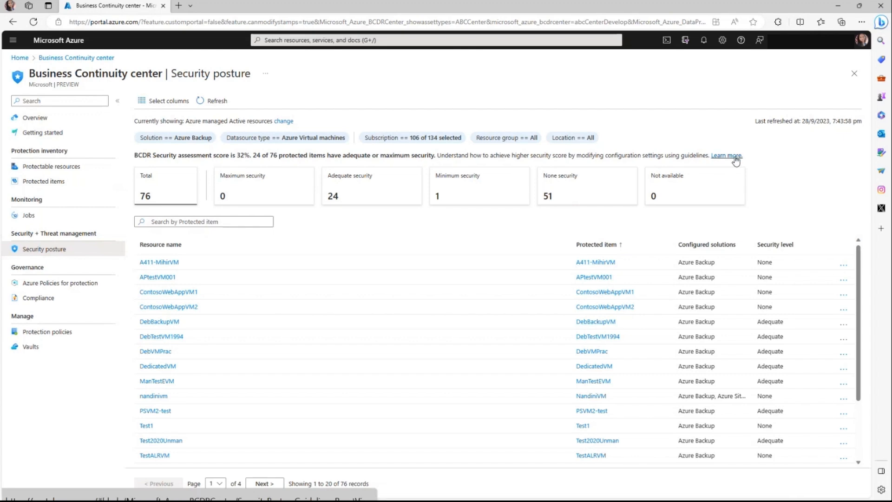
View the Security level details explaining Maximum, Adequate, Minimum and None levels
click(726, 155)
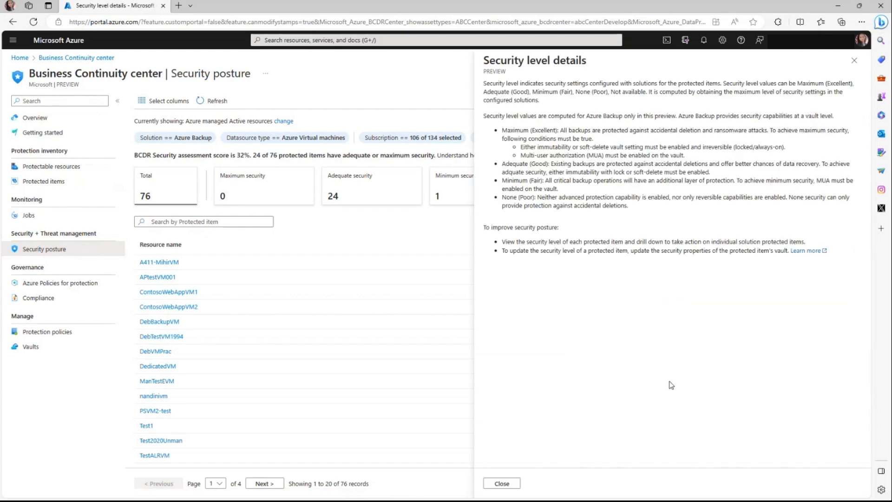
mouse_move(856, 73)
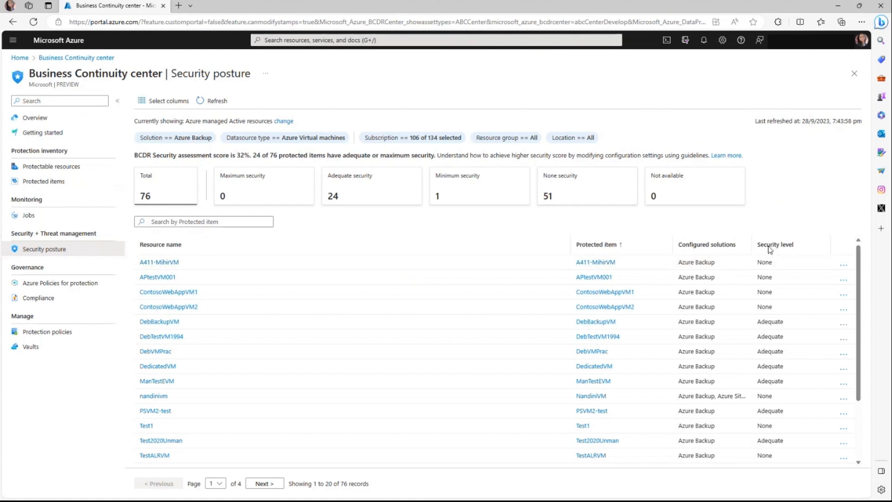
mouse_move(540, 351)
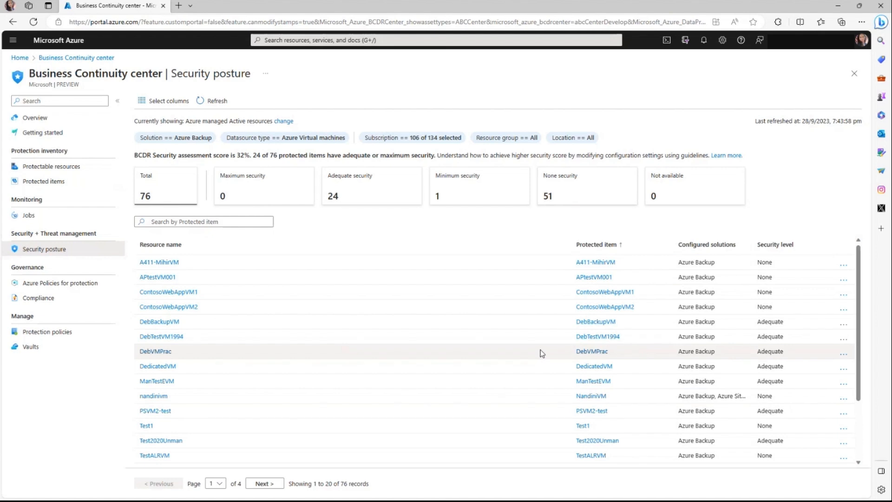
mouse_move(596, 262)
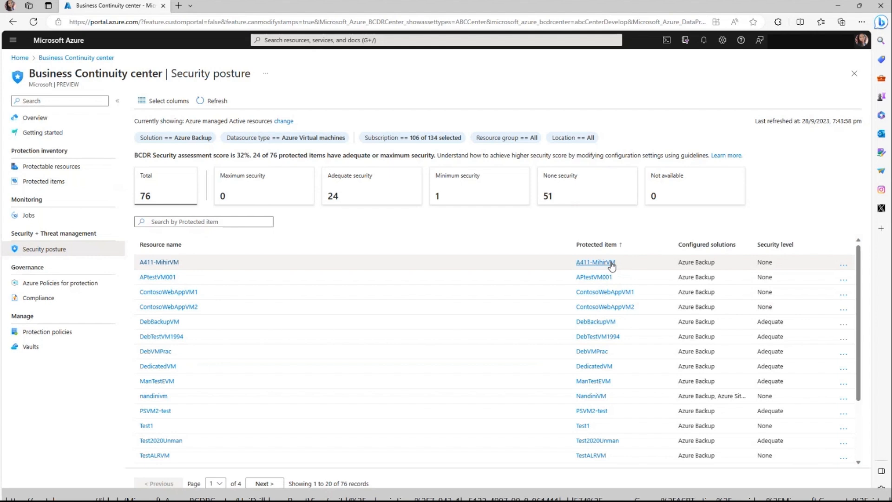
click(595, 262)
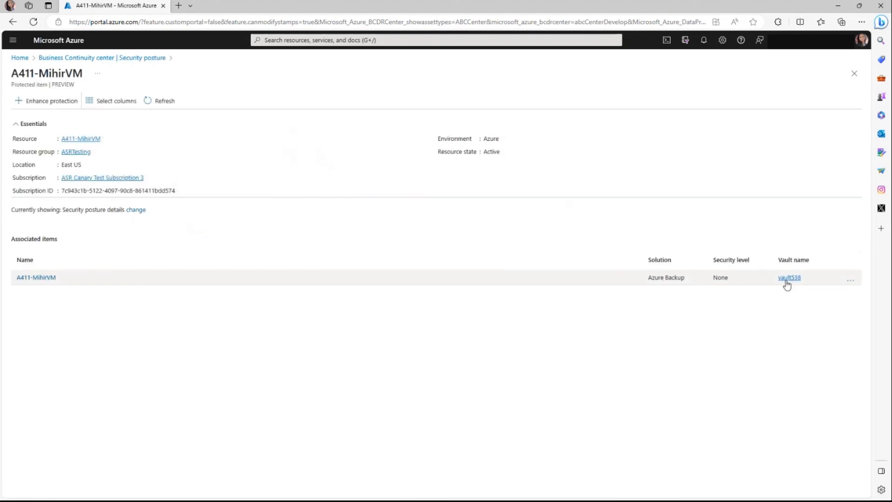
click(789, 278)
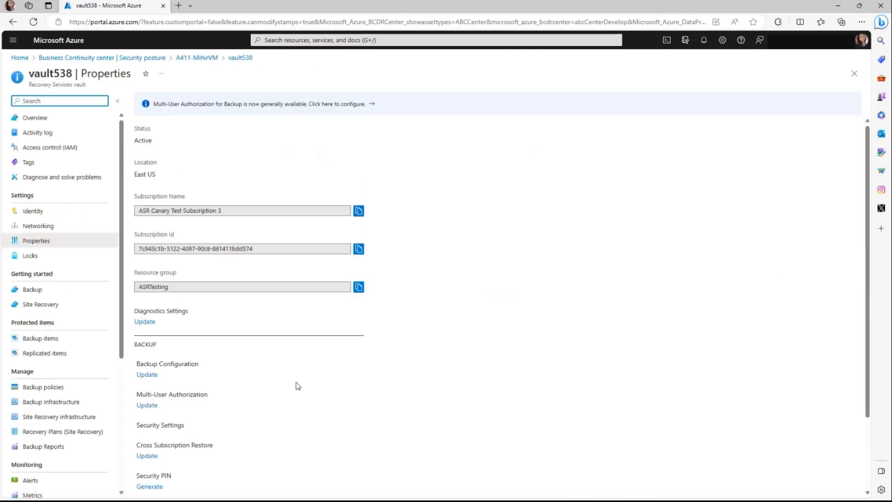
scroll(down, 3)
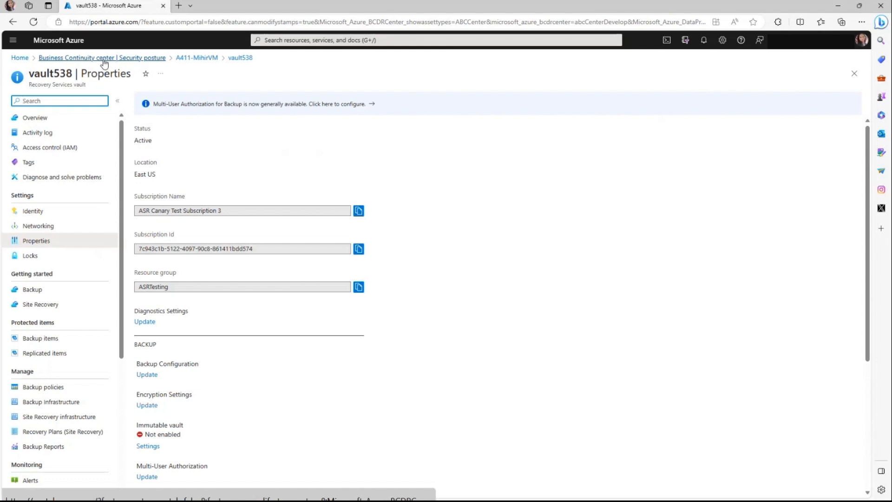
click(101, 58)
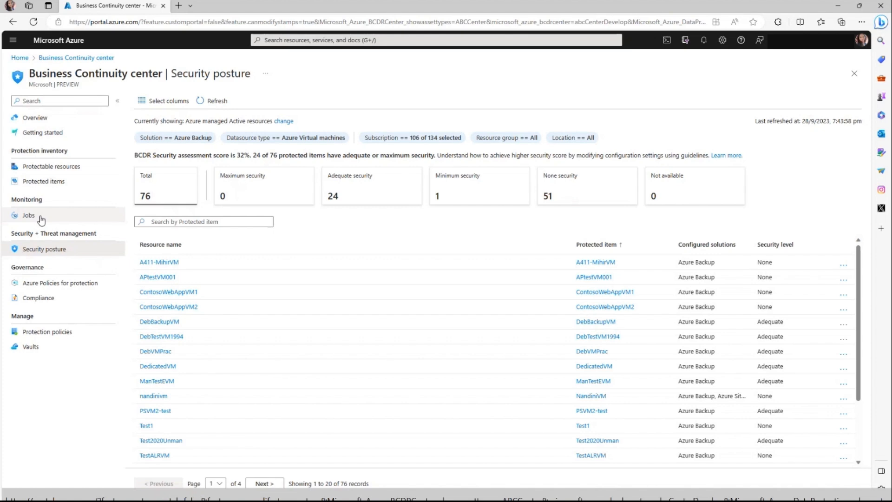
Show the Jobs view under Monitoring, listing 144 backup jobs from the last 24 hours
click(28, 215)
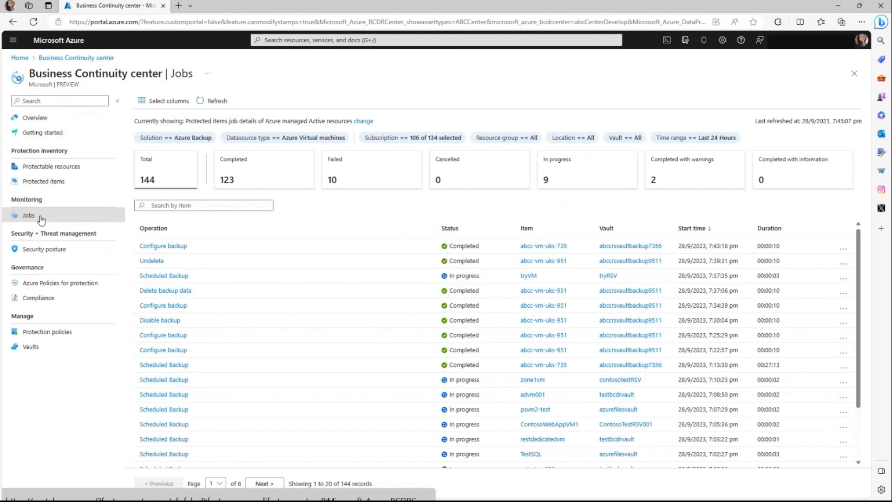
mouse_move(232, 379)
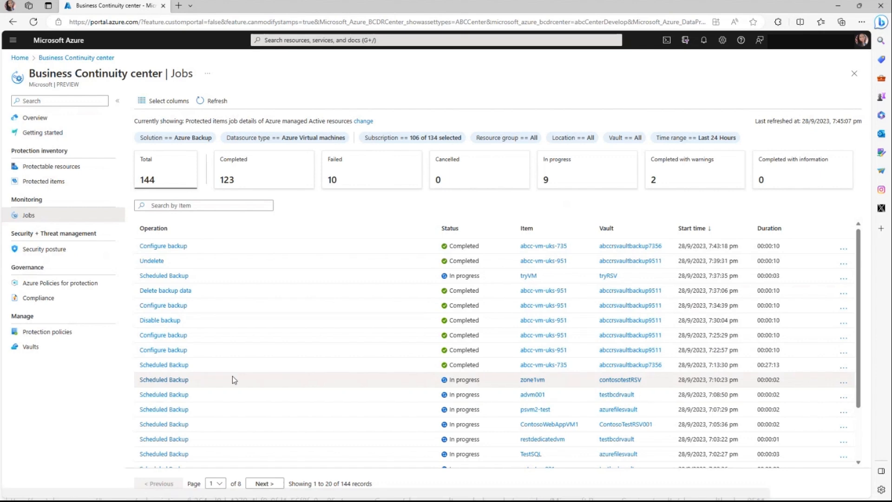
mouse_move(556, 276)
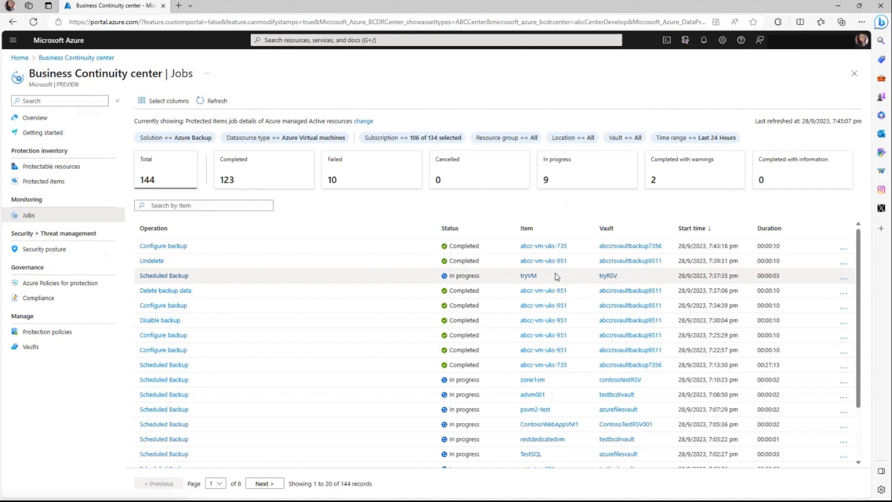
mouse_move(520, 205)
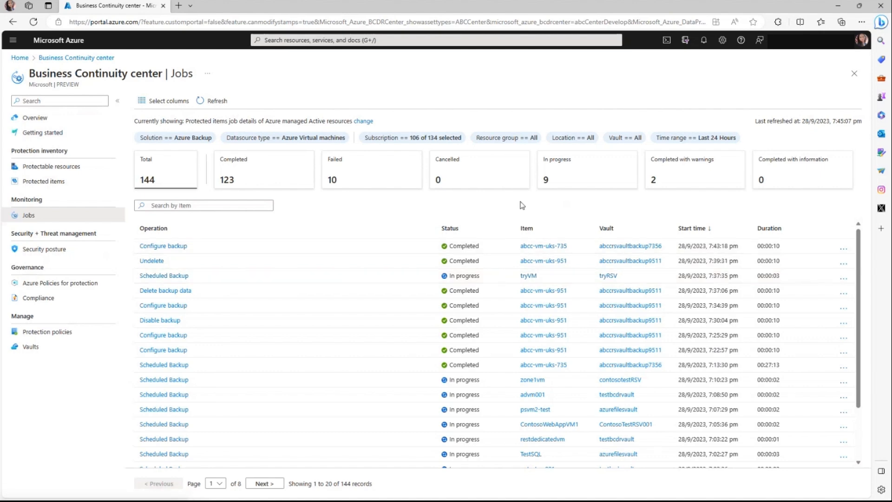
mouse_move(533, 228)
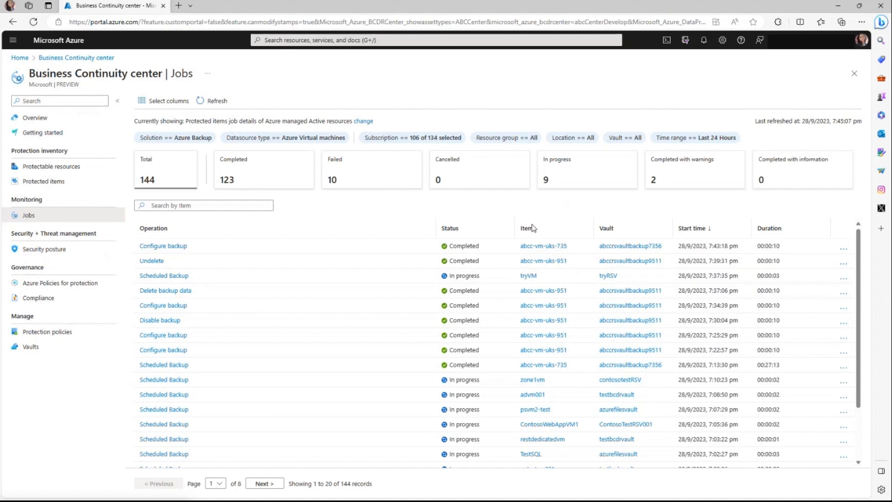
mouse_move(390, 170)
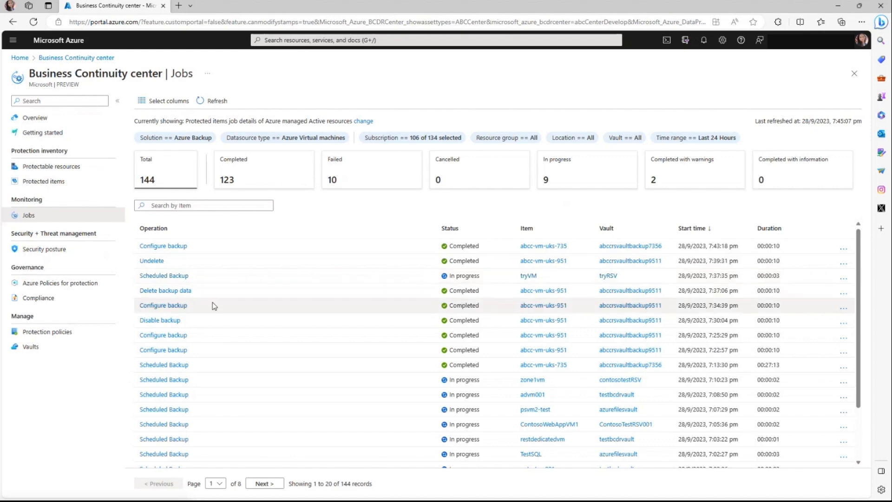
Show Protection policies under Manage, listing 3388 Azure Backup VM policies with schedule and tiering
click(47, 332)
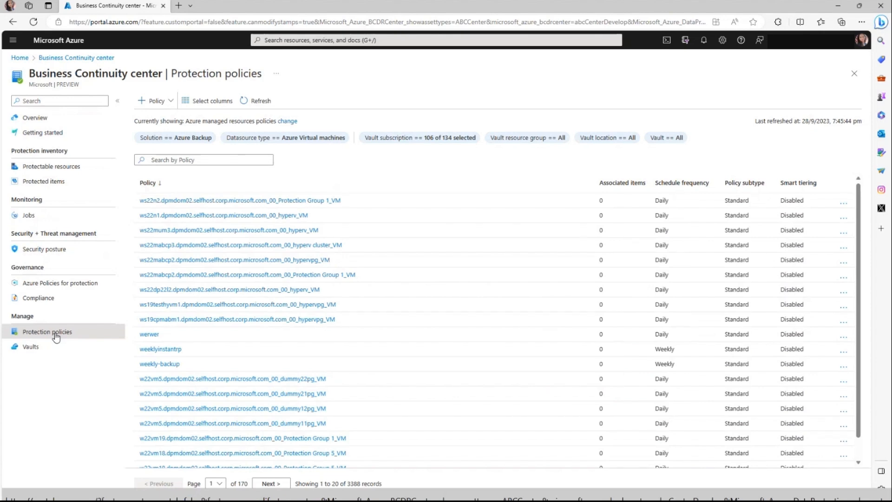
mouse_move(45, 327)
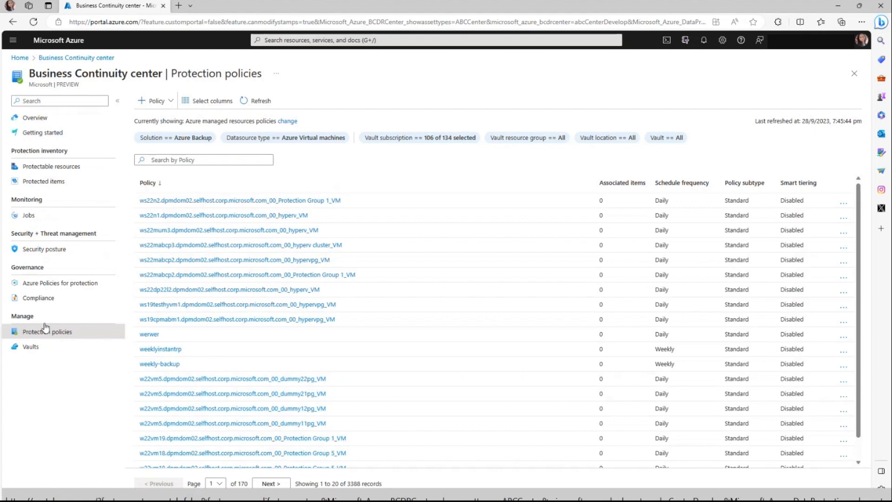
mouse_move(398, 300)
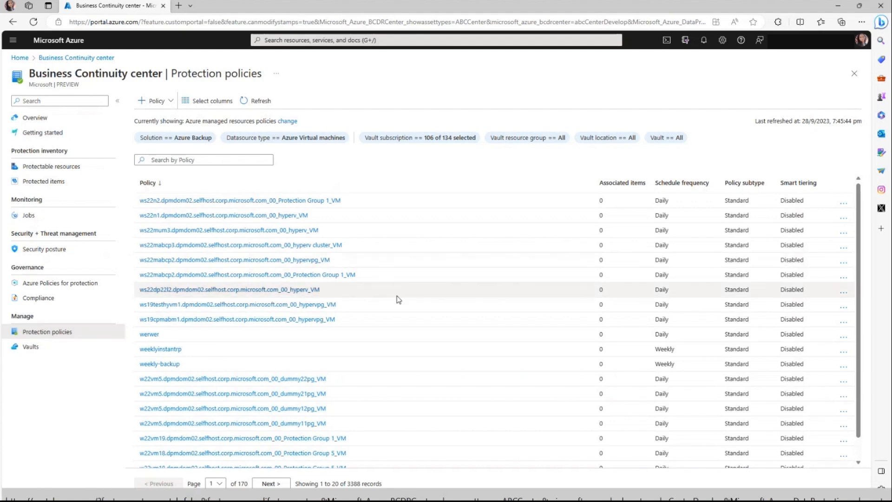
mouse_move(387, 300)
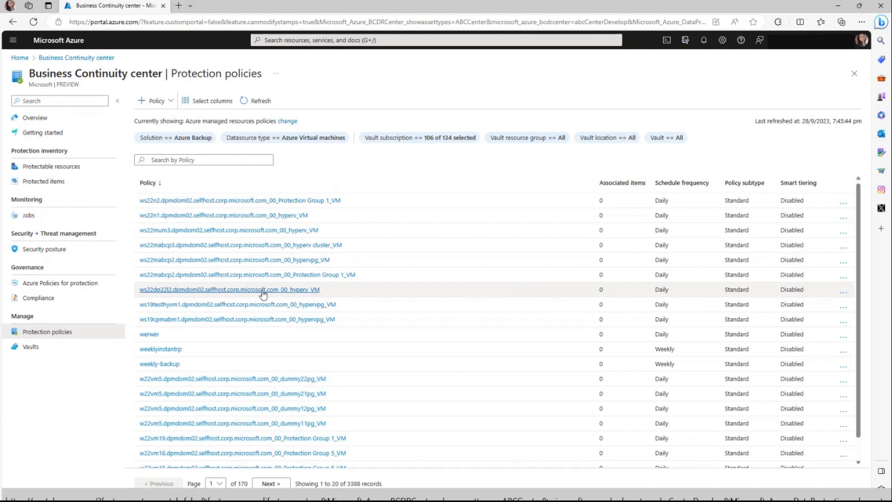
mouse_move(459, 285)
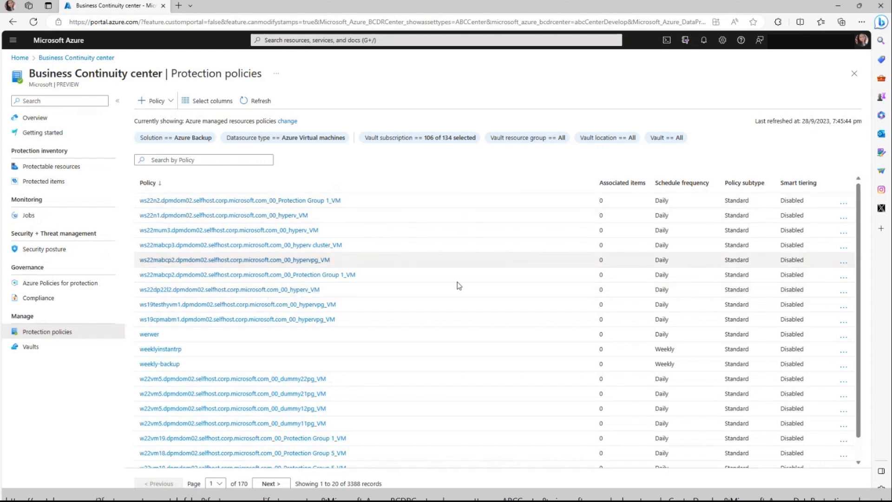
mouse_move(436, 308)
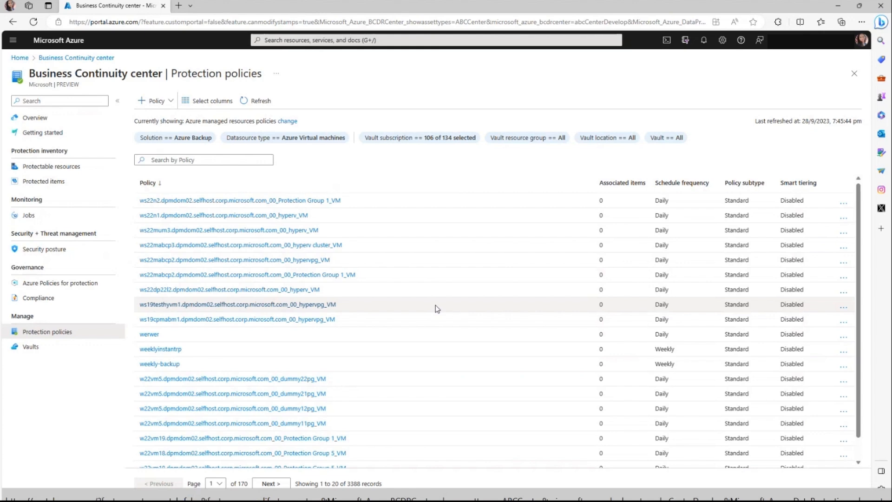
mouse_move(339, 162)
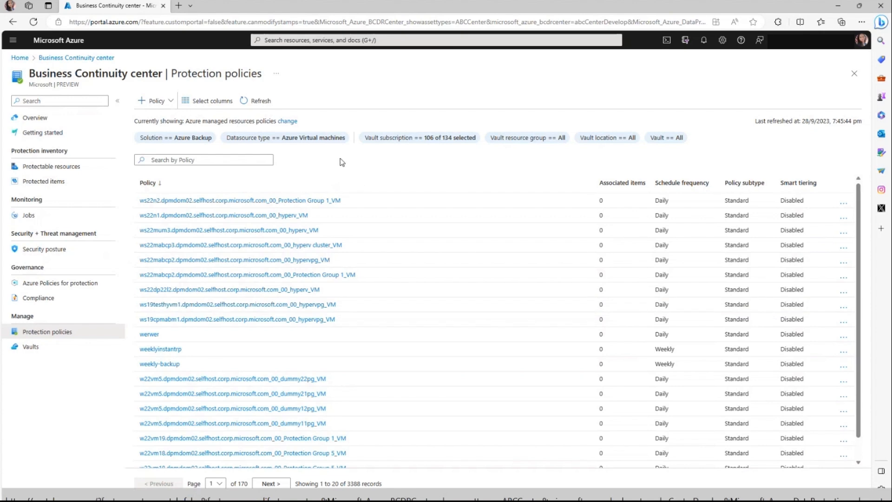
mouse_move(738, 195)
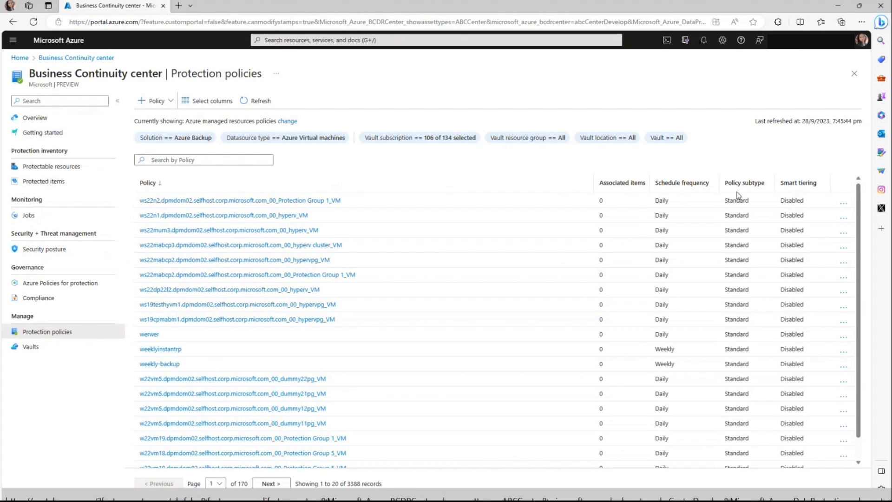
mouse_move(793, 192)
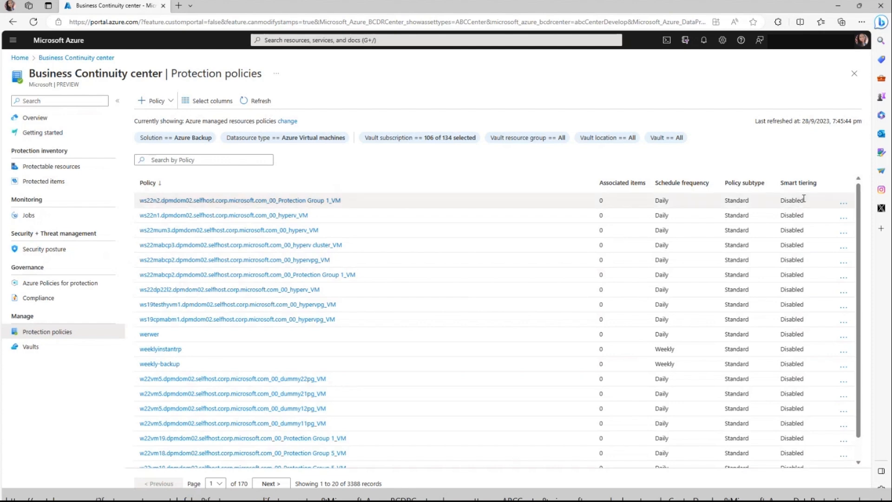
mouse_move(327, 204)
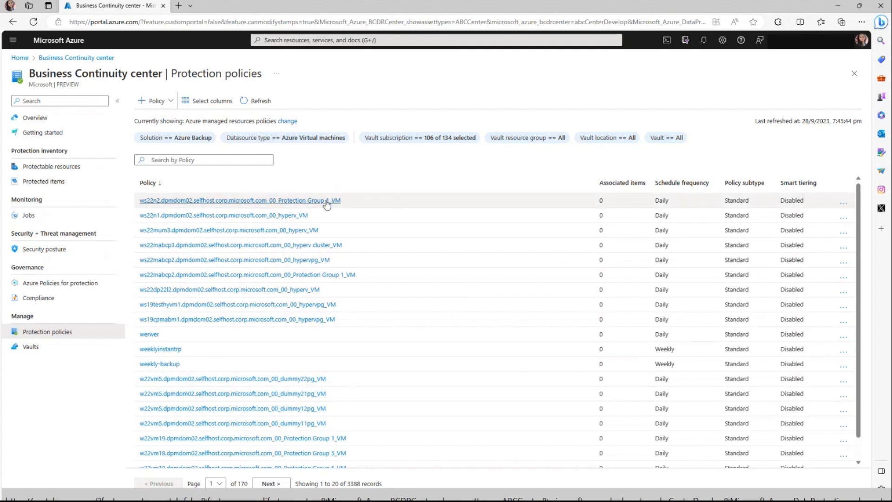
click(239, 200)
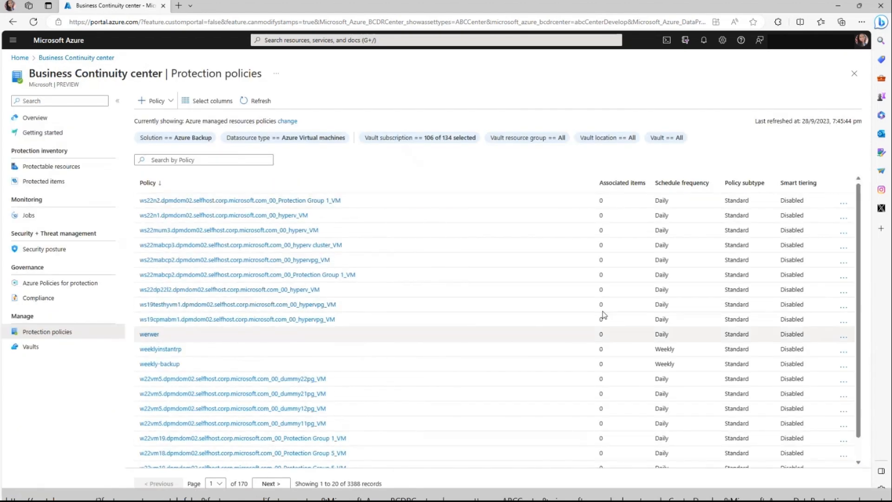
mouse_move(594, 202)
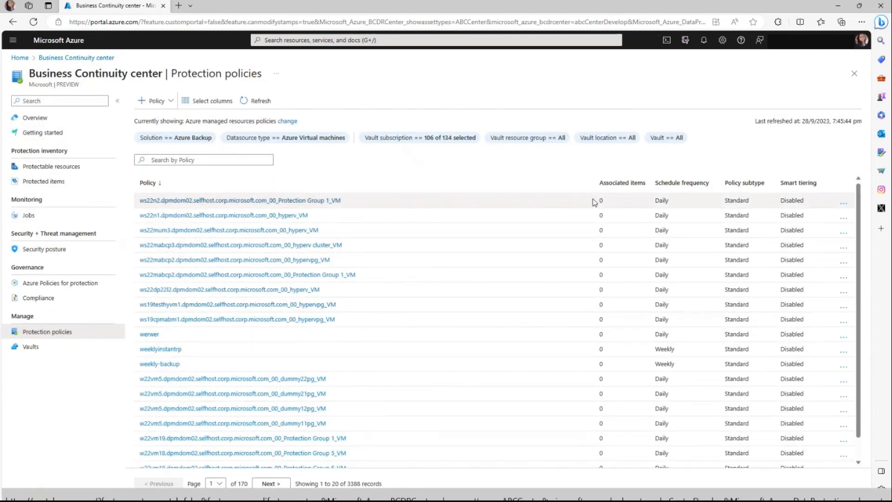